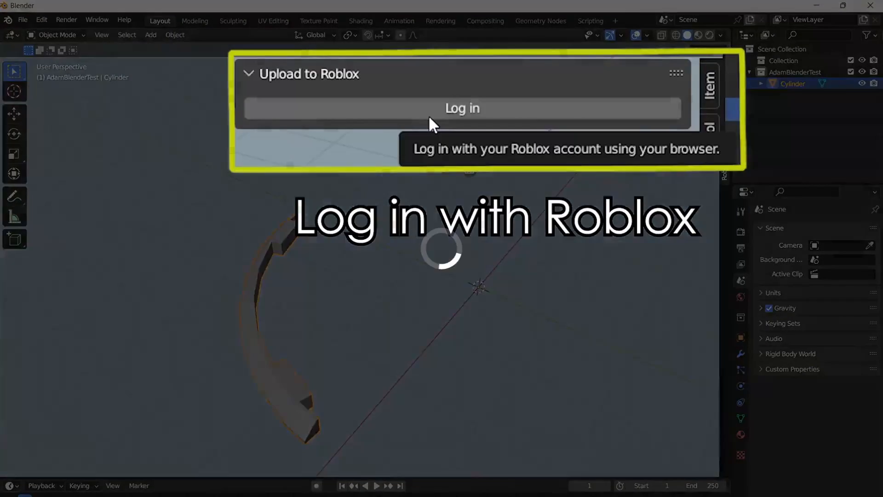
Open the Roblox/roblox-blender-plugin GitHub page and reveal its Code download options
left_click(463, 108)
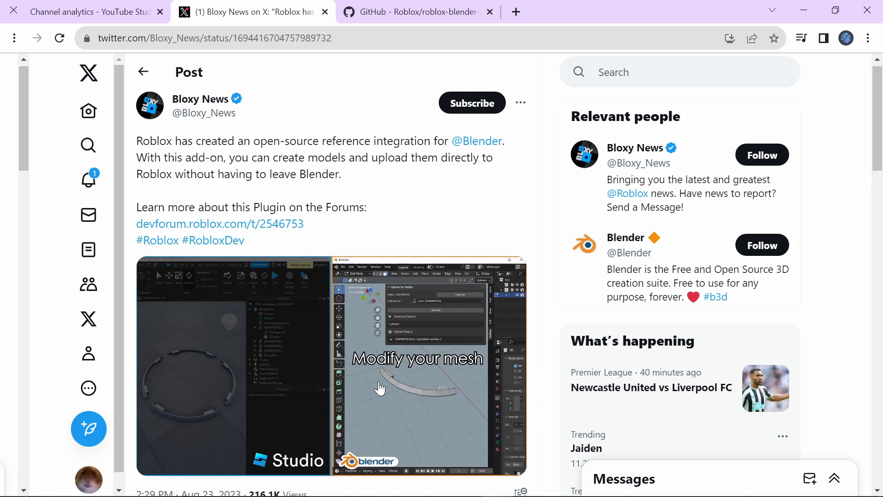
left_click(415, 13)
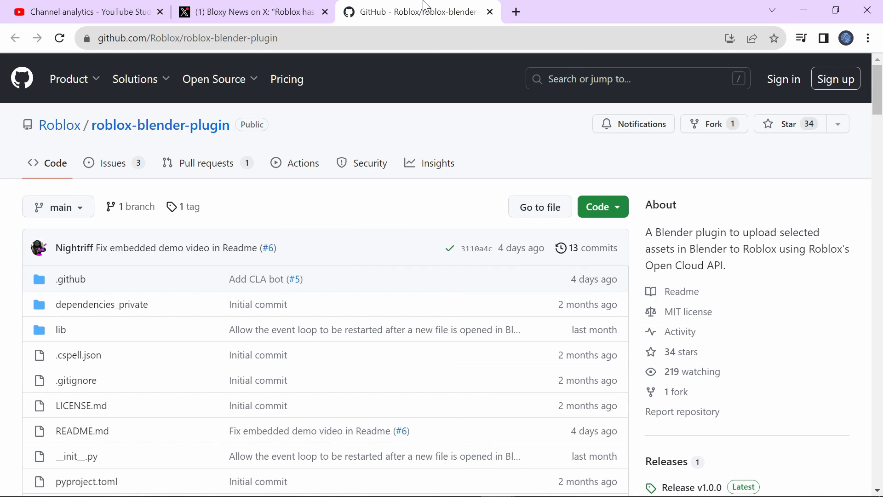
mouse_move(614, 212)
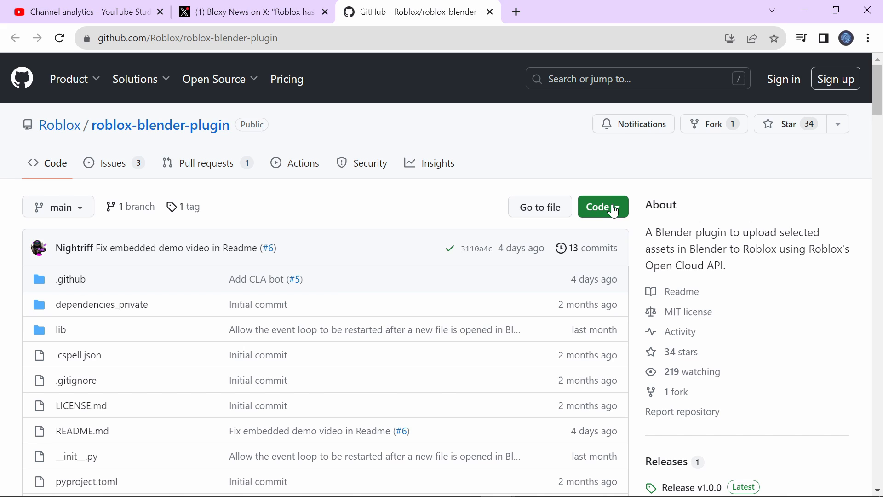
left_click(603, 207)
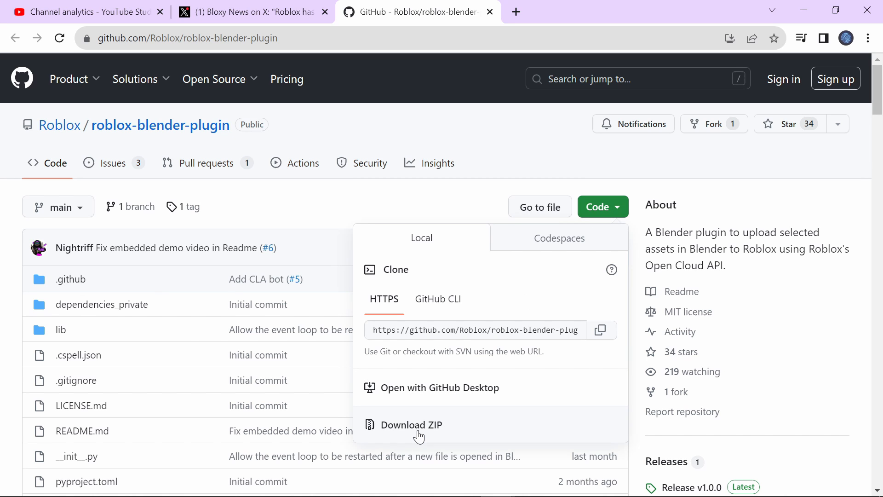
mouse_move(416, 433)
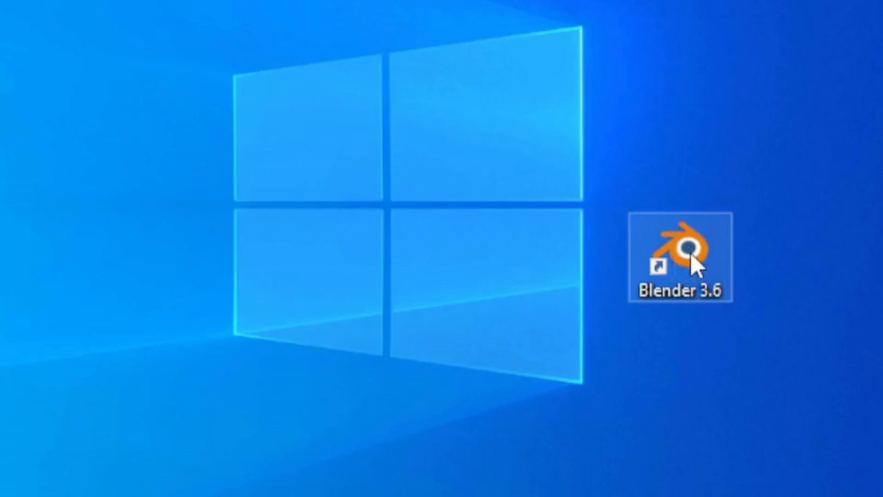
Launch Blender 3.6 and enable the 'Upload to Roblox' add-on found by searching 'roblox' in Preferences
double_click(682, 249)
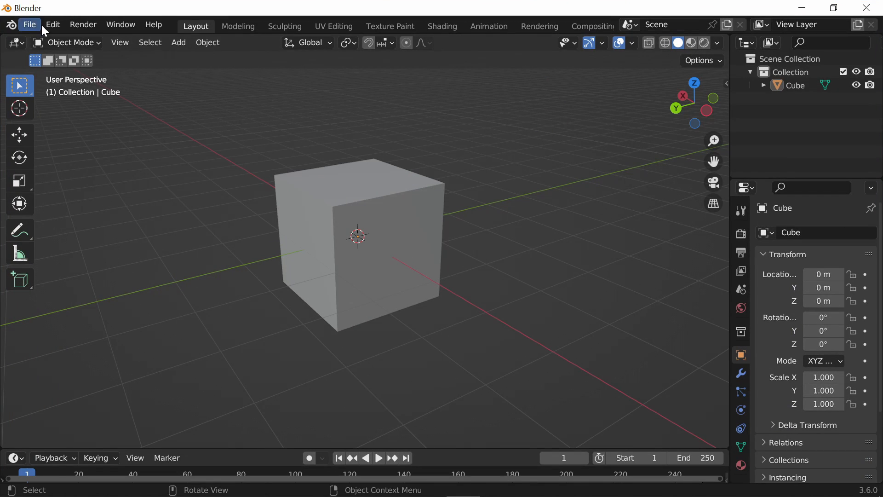
left_click(53, 24)
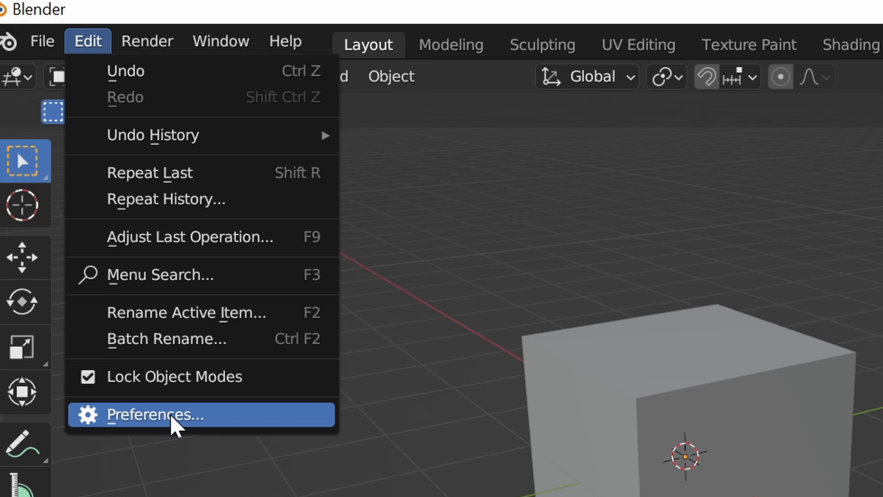
left_click(155, 416)
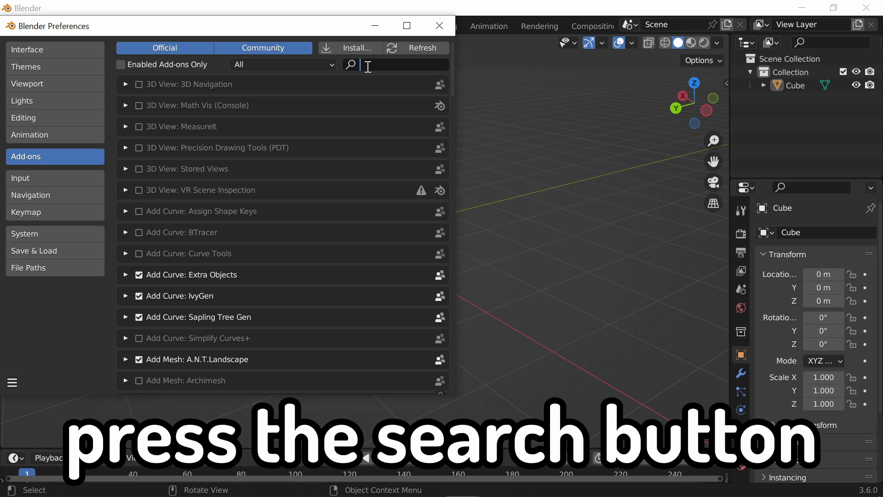
type("roblox")
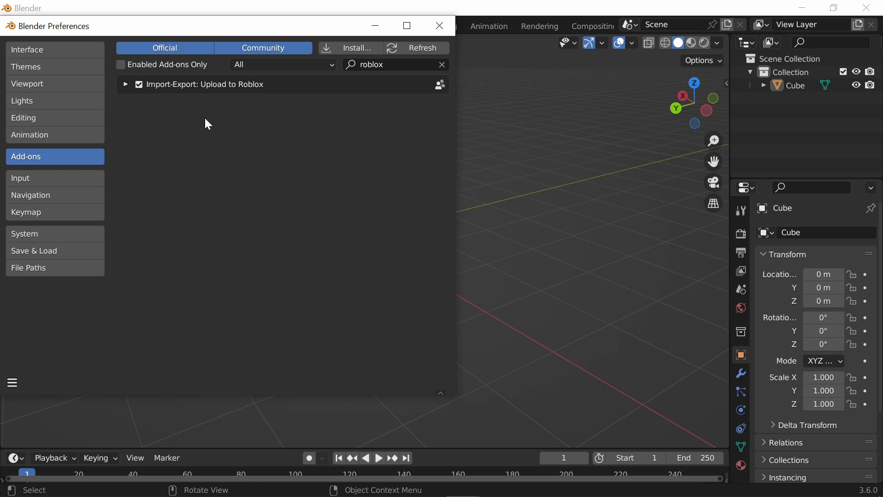
mouse_move(439, 25)
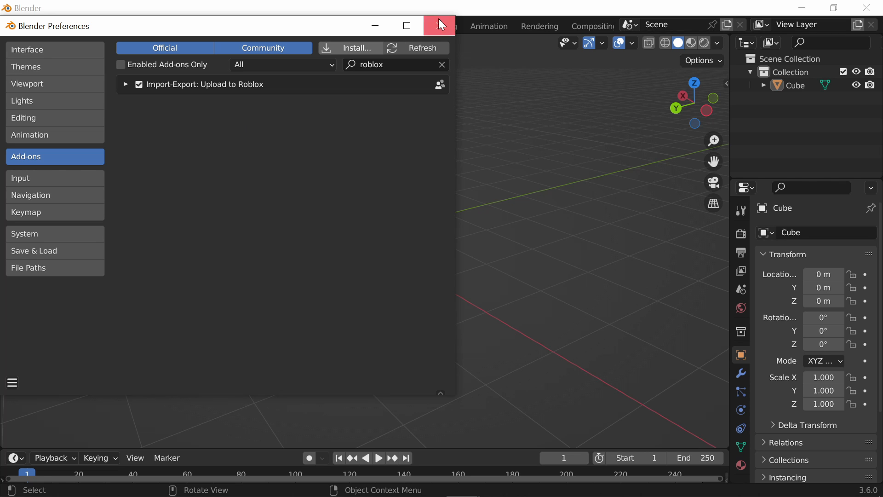
left_click(439, 25)
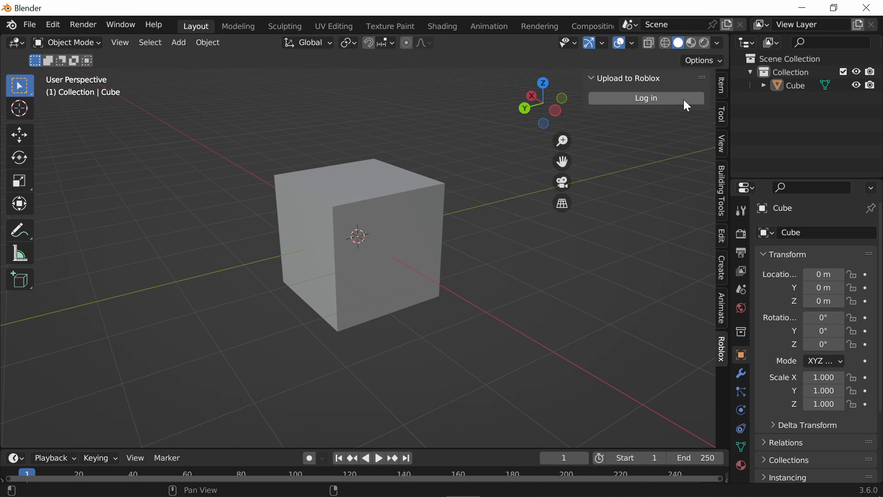
mouse_move(667, 99)
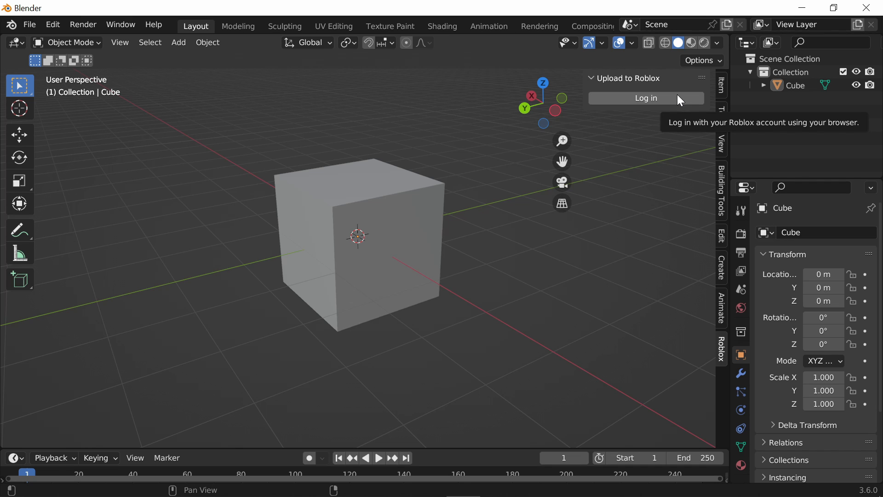
mouse_move(723, 88)
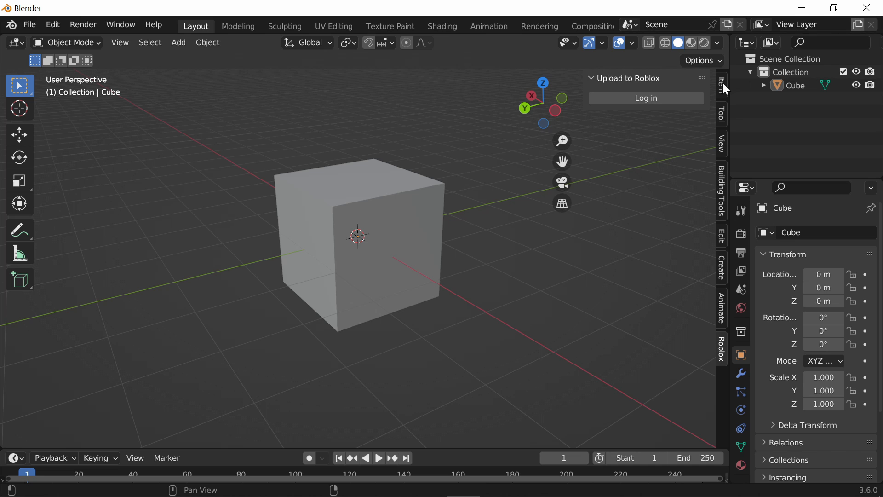
mouse_move(722, 355)
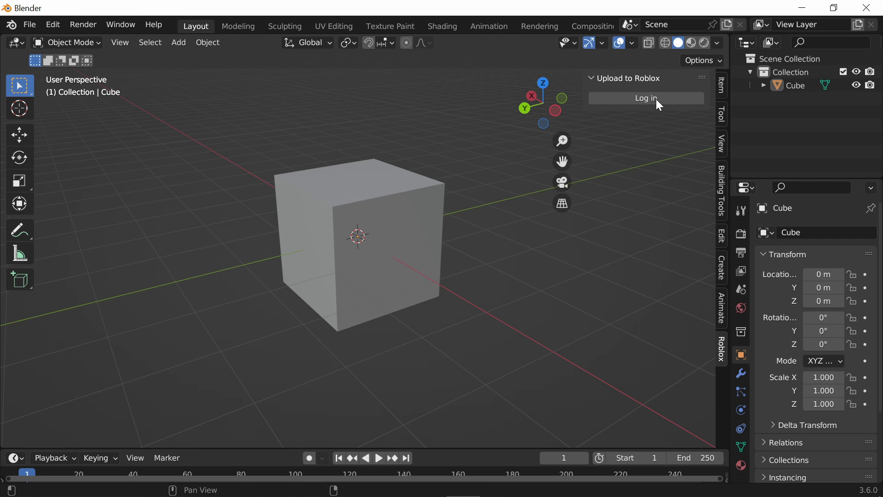
Log in from the Upload to Roblox panel in the Roblox sidebar tab
left_click(647, 98)
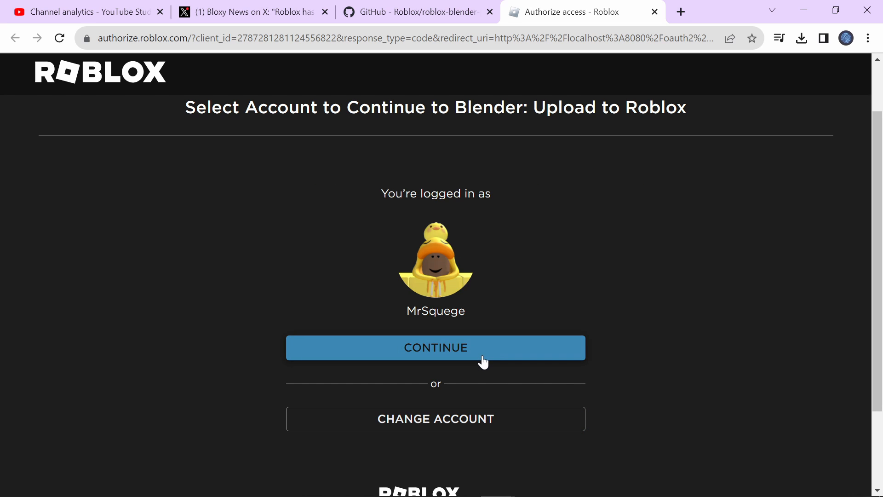
Continue as the logged-in user and select the first listed account for asset permissions
left_click(435, 348)
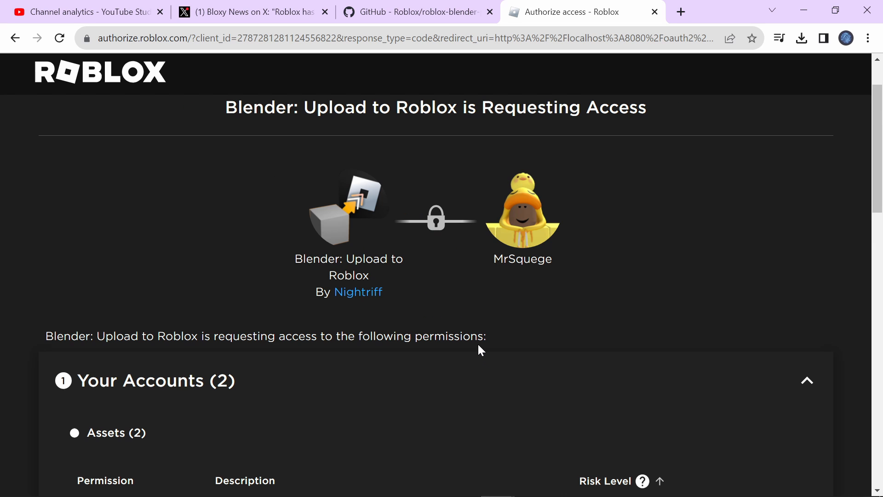
scroll("down", 3)
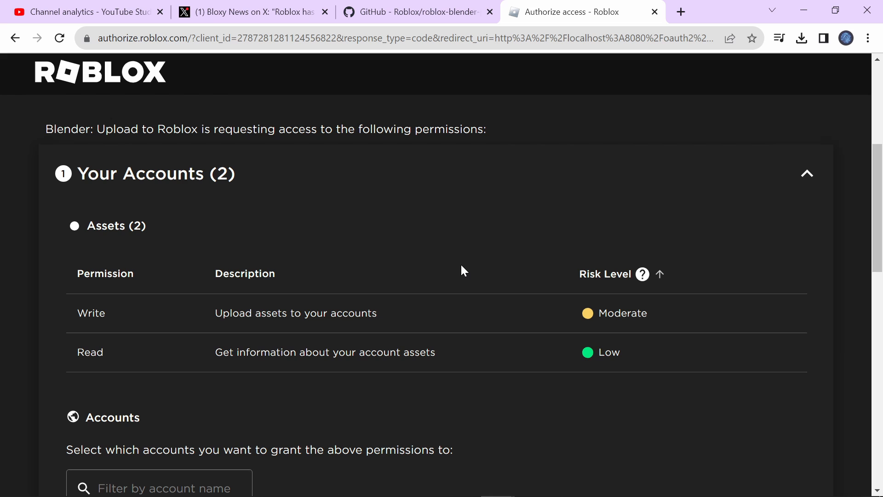
mouse_move(494, 235)
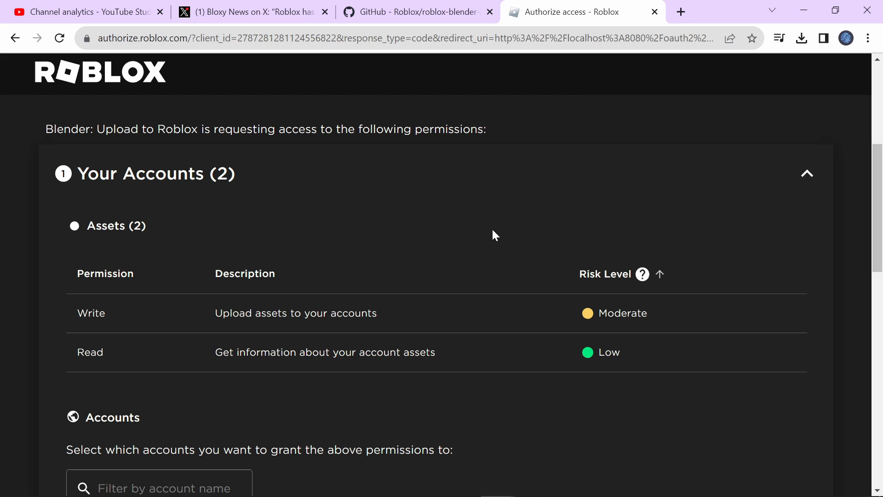
scroll("down", 3)
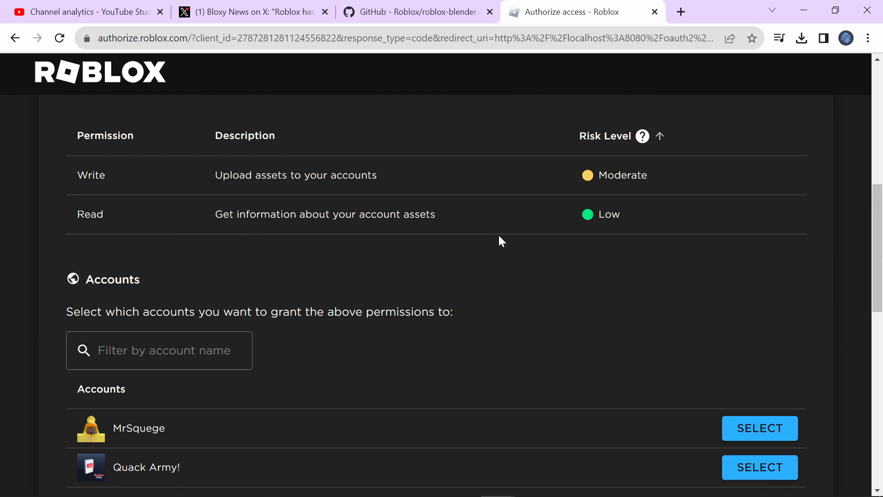
scroll("down", 3)
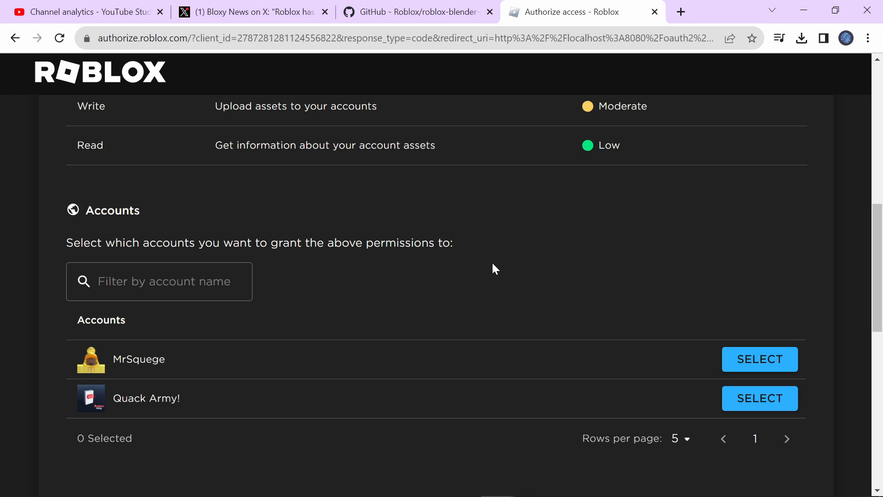
left_click(760, 359)
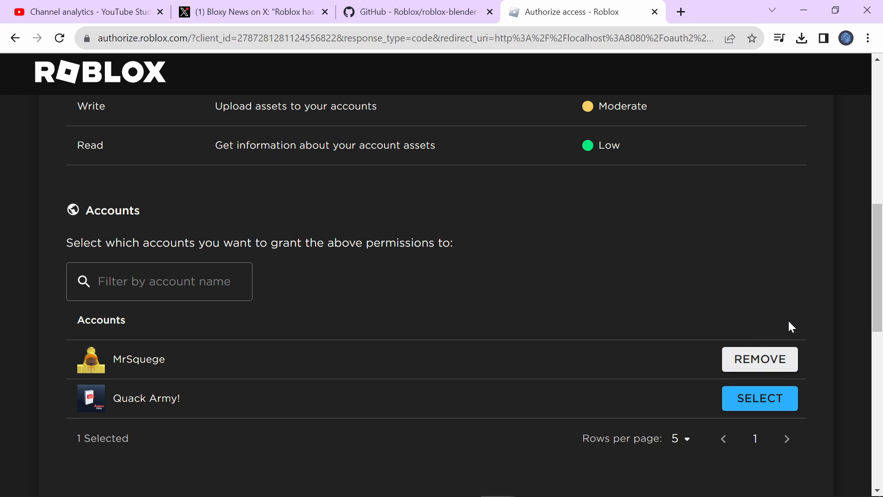
scroll("down", 3)
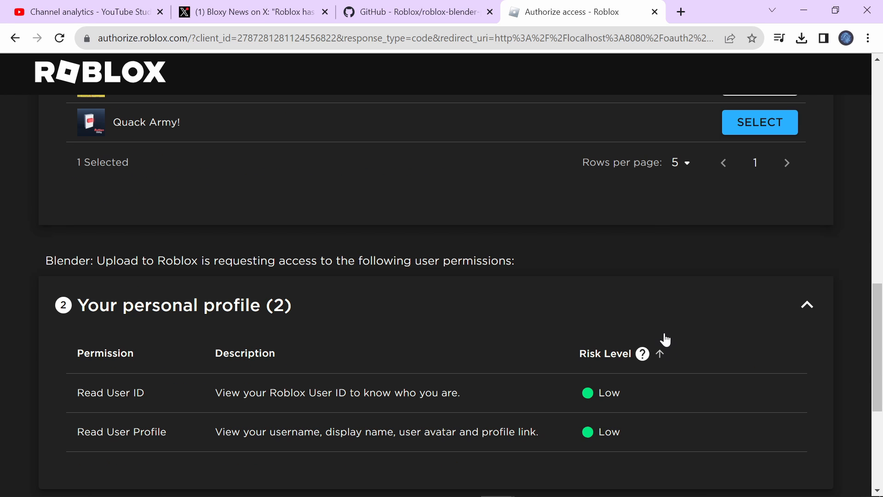
Confirm and give the Blender upload add-on access to the account
scroll("down", 3)
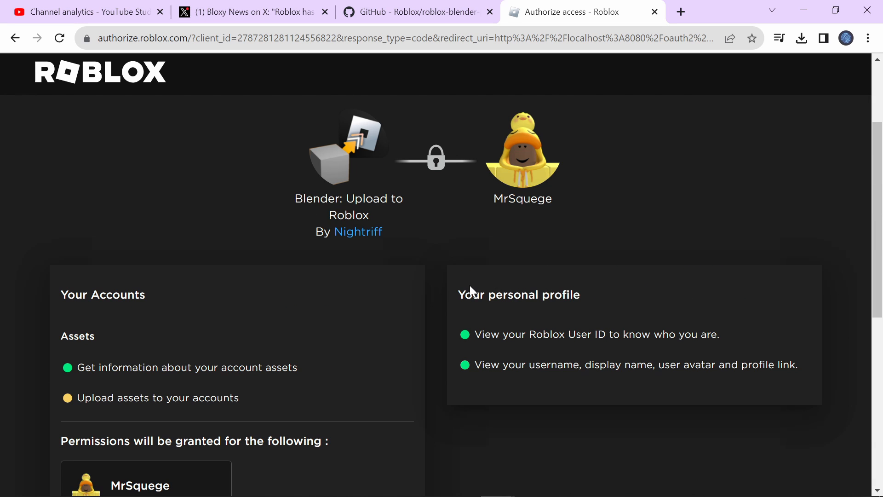
scroll("down", 3)
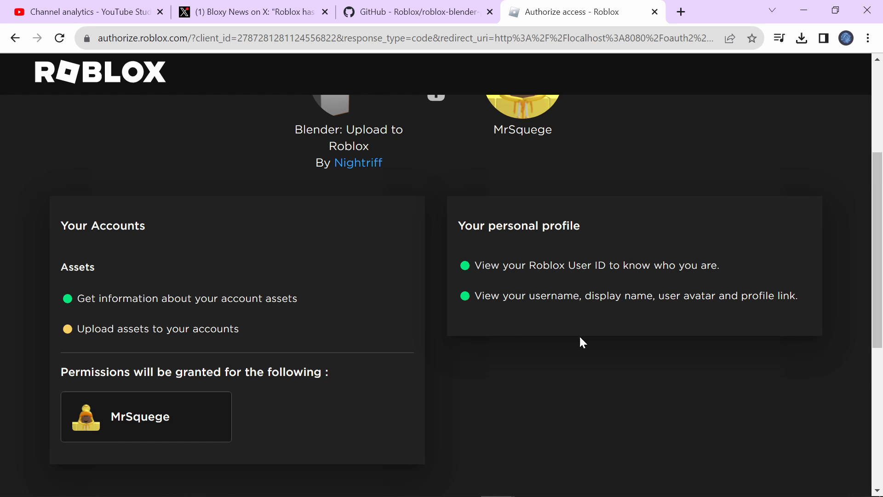
scroll("down", 3)
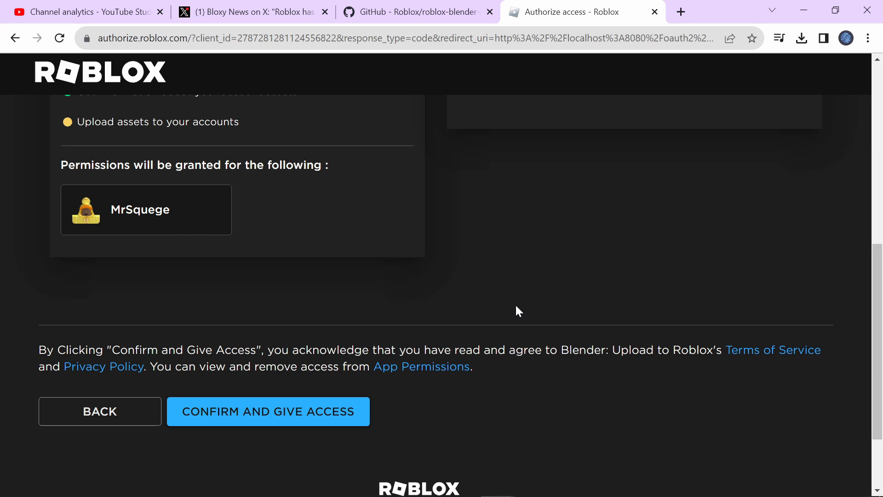
left_click(268, 411)
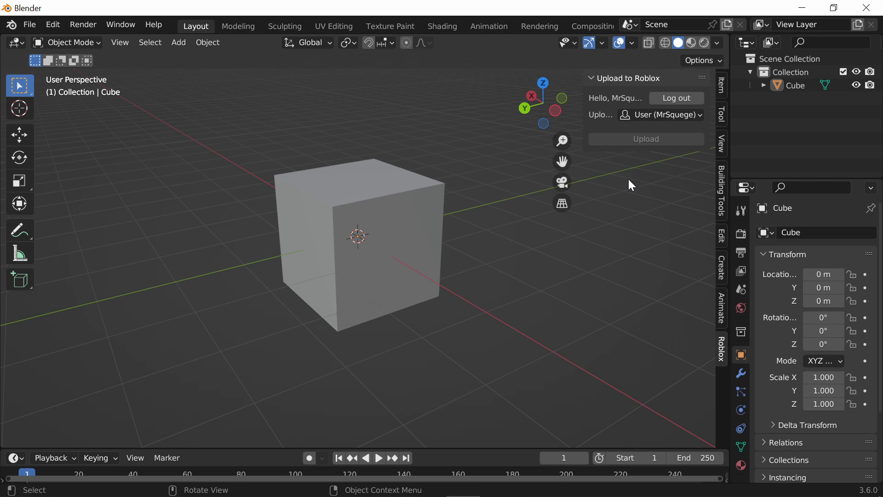
mouse_move(616, 204)
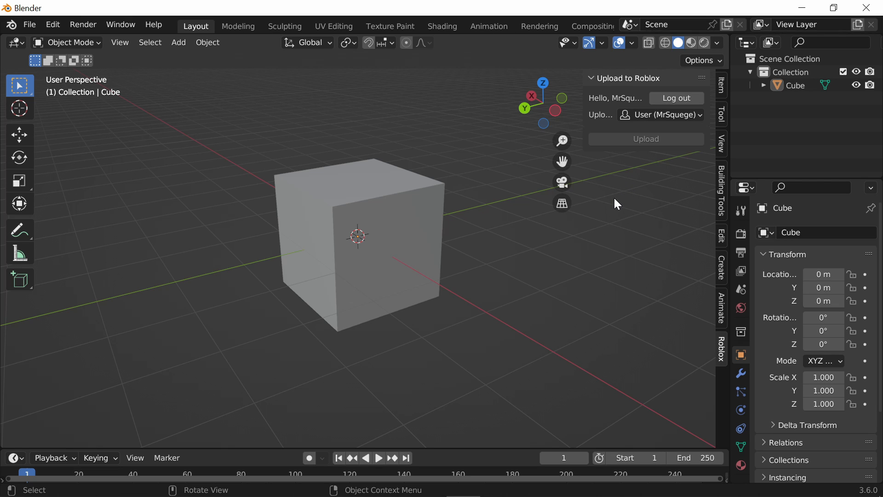
mouse_move(395, 283)
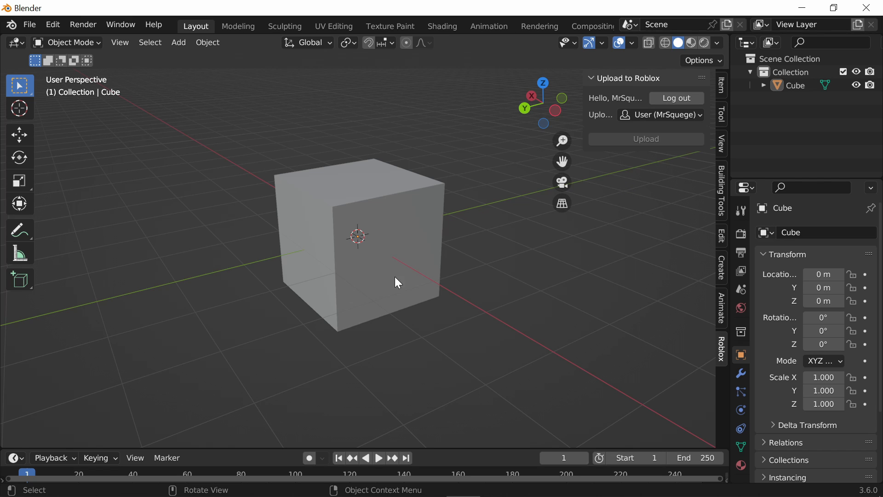
Select the Cube in the viewport and upload it via the Roblox panel
left_click(394, 282)
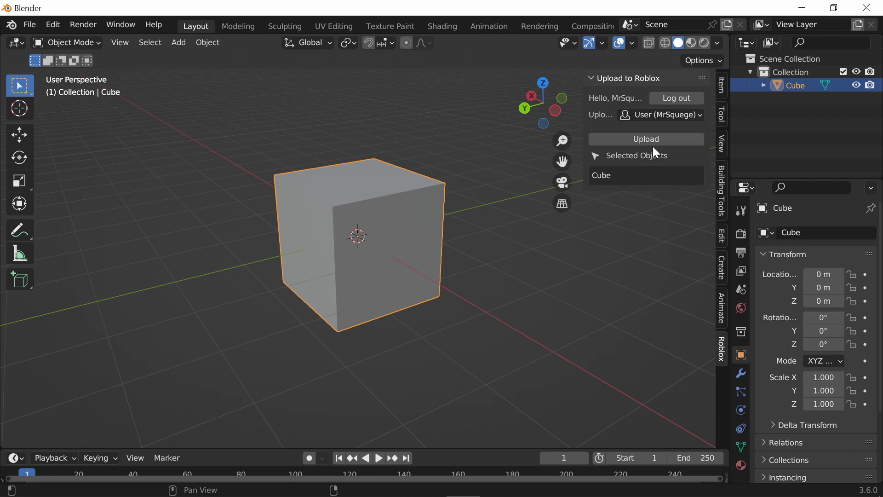
left_click(646, 139)
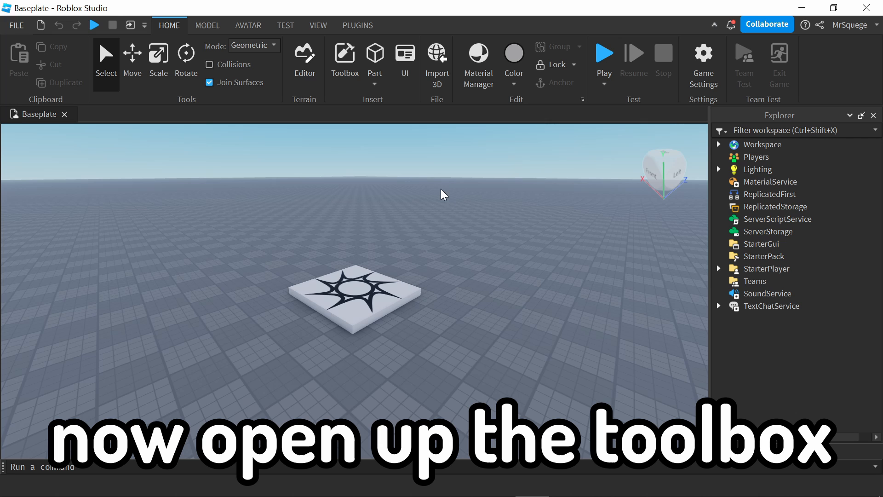
Open the Toolbox inventory on My Packages to find the uploaded Cube package
left_click(345, 53)
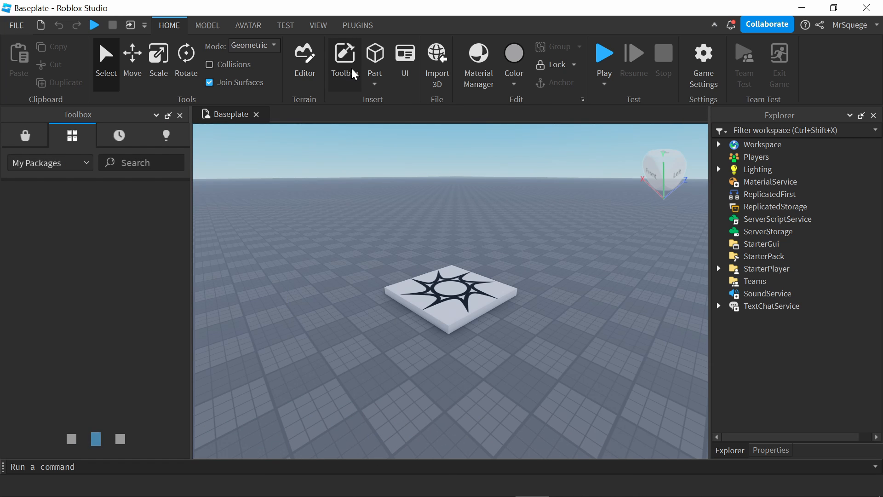
left_click(345, 53)
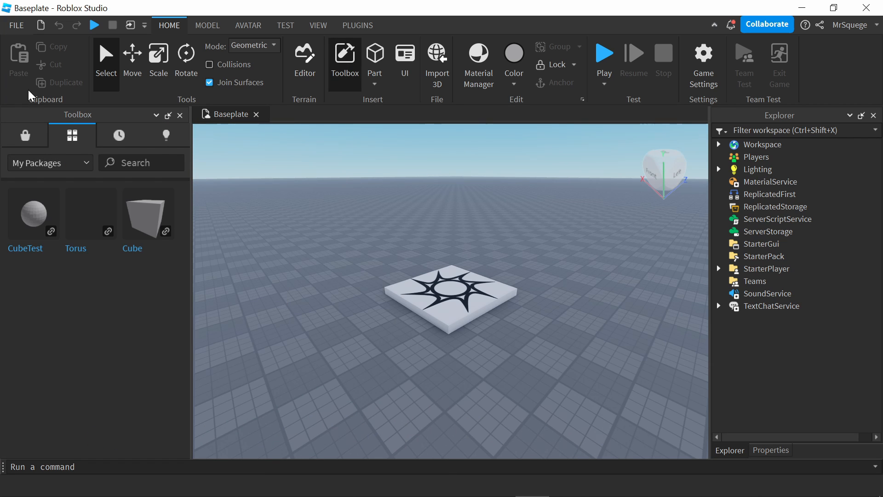
mouse_move(72, 136)
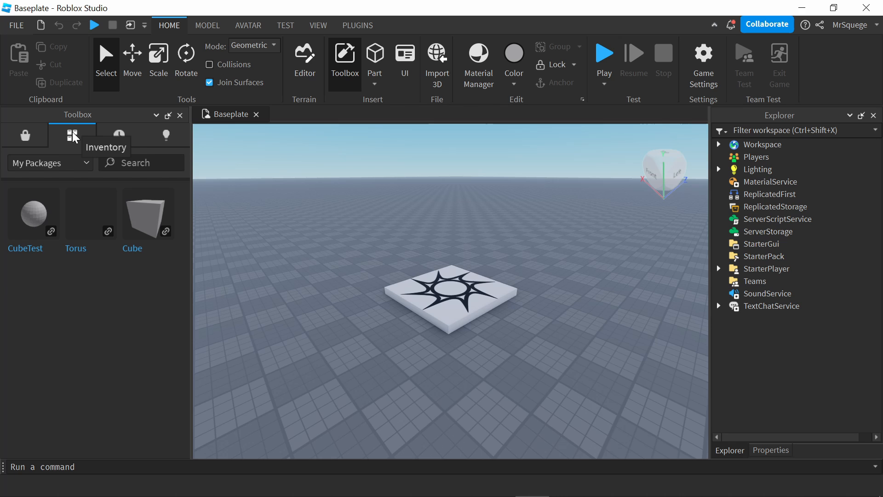
mouse_move(91, 205)
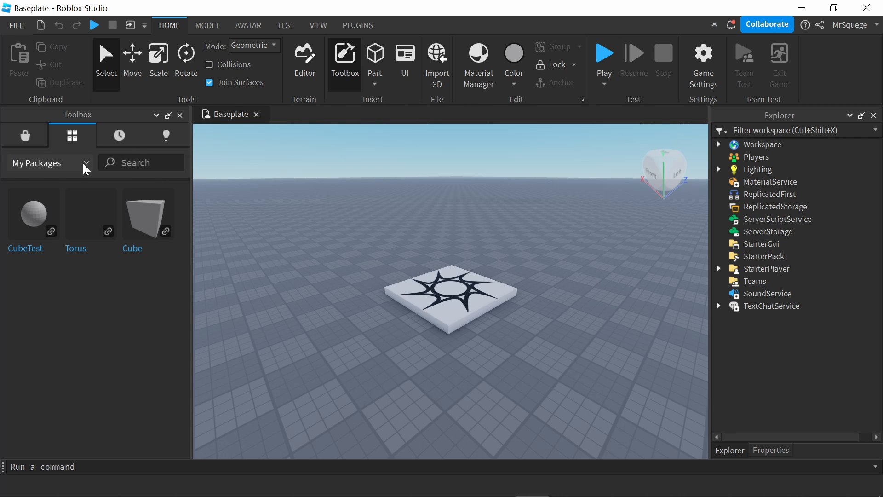
left_click(50, 163)
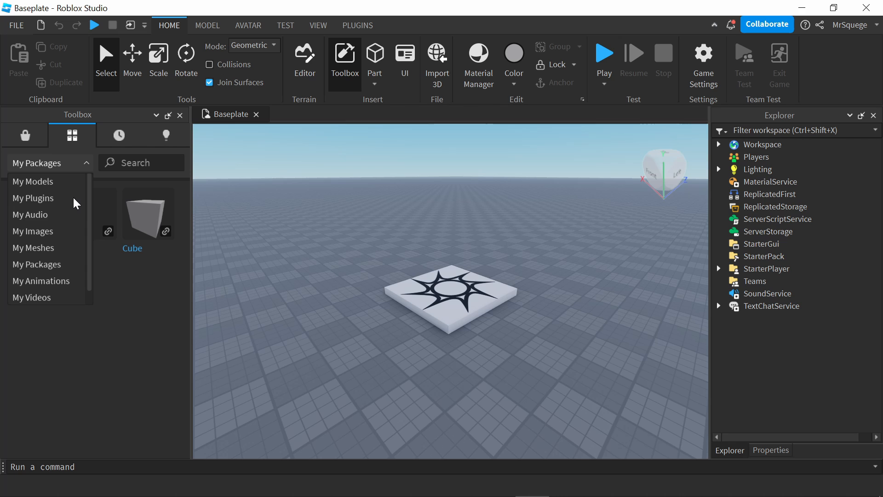
left_click(50, 163)
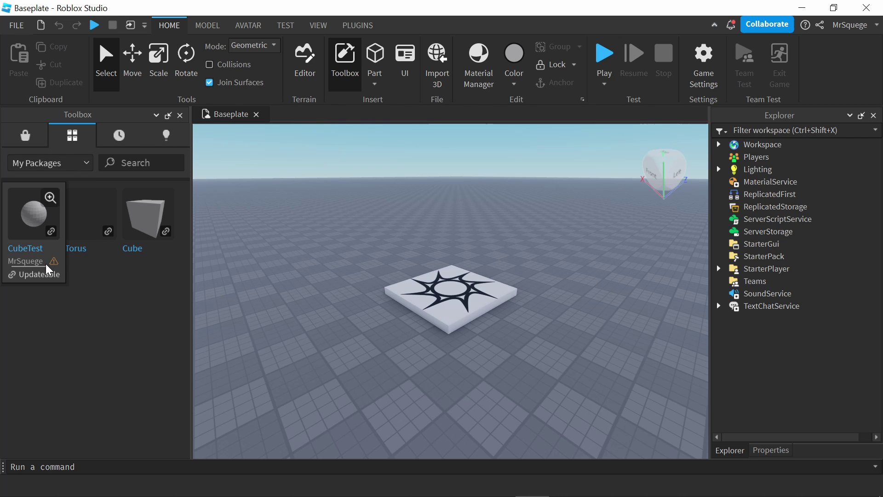
mouse_move(141, 230)
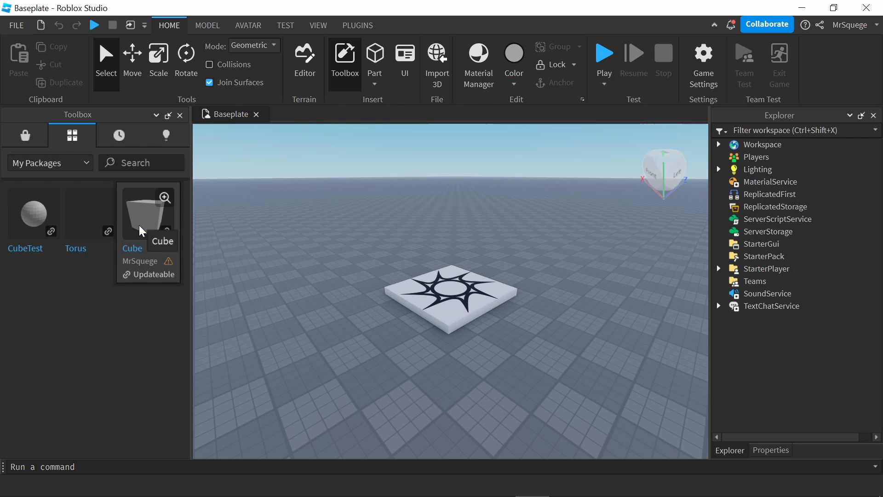
mouse_move(371, 258)
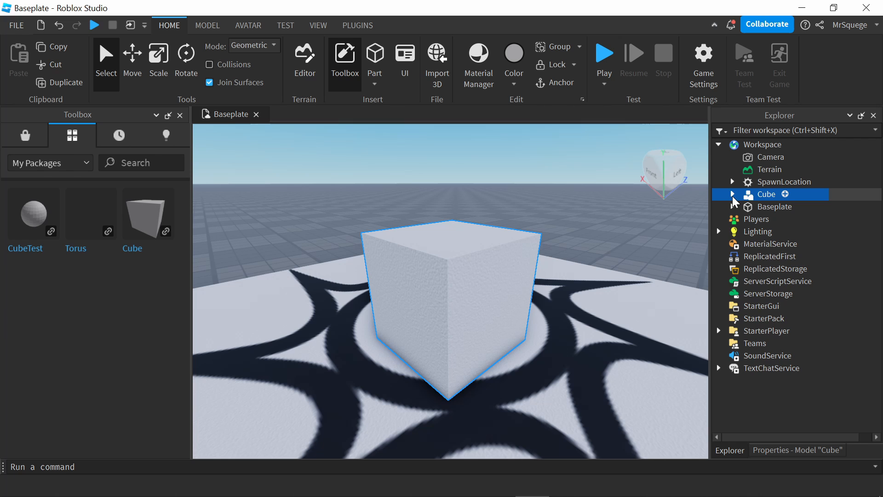
Expand Cube in the Explorer and show its PackageLink properties
left_click(733, 194)
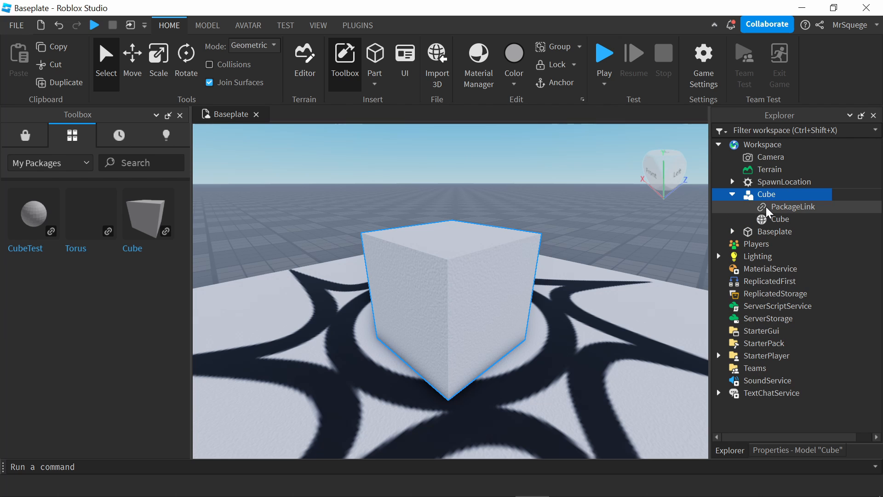
left_click(793, 207)
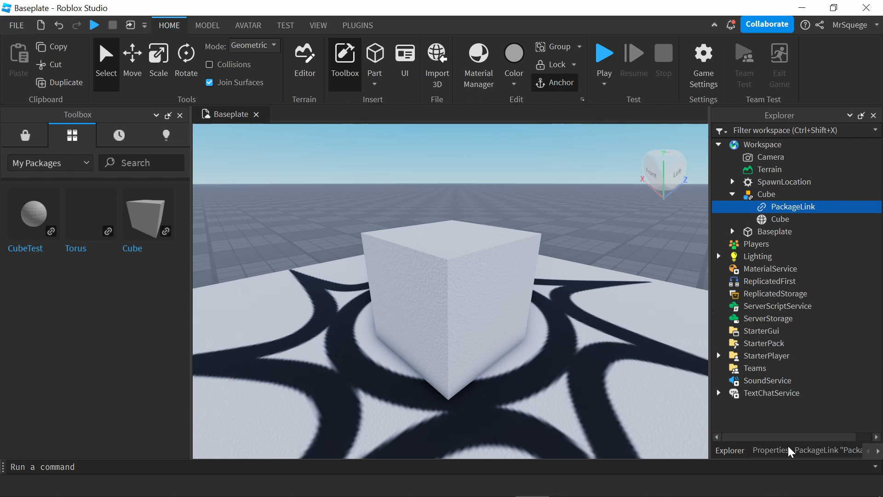
left_click(771, 450)
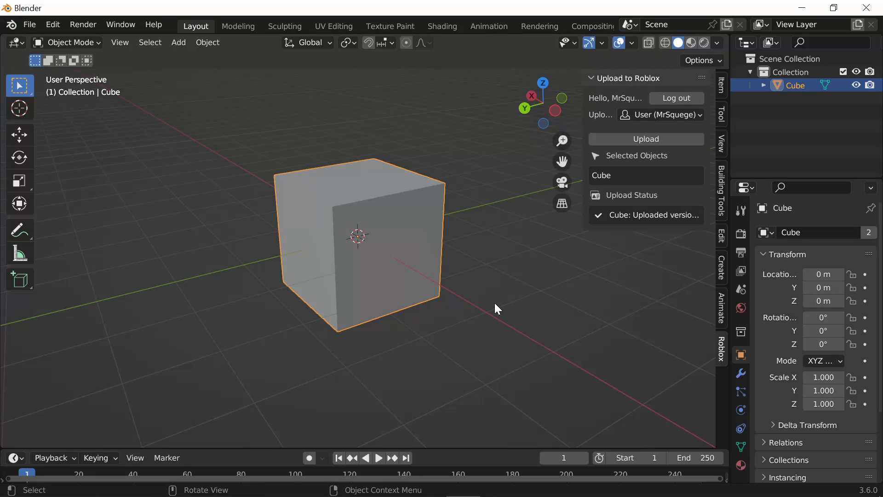
Reshape the cube into a long angled block in Edit Mode and re-upload it
key("Tab")
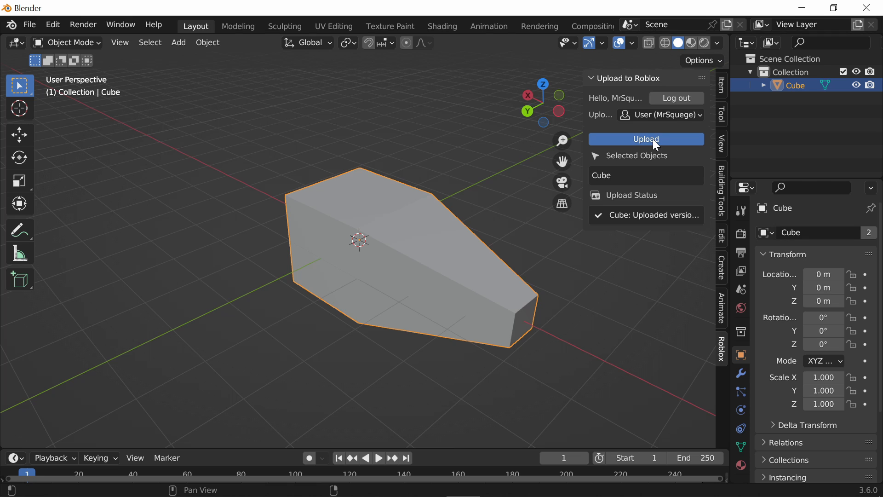
left_click(646, 139)
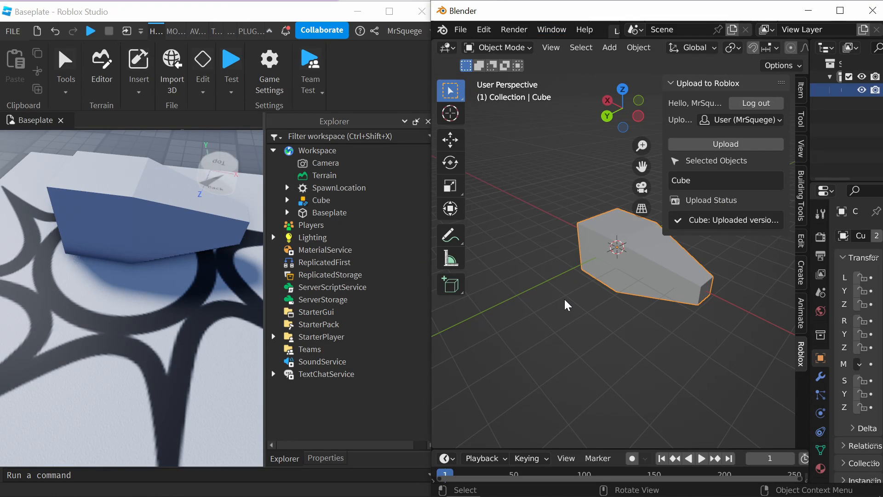
mouse_move(658, 391)
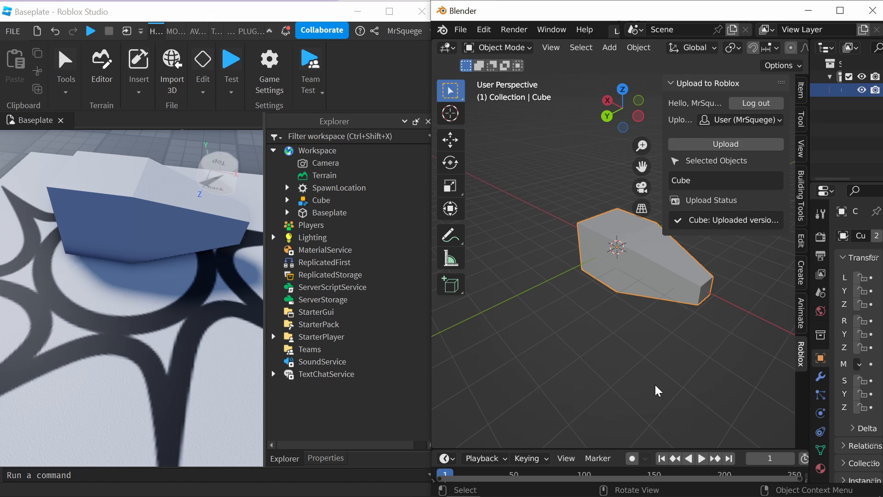
mouse_move(639, 320)
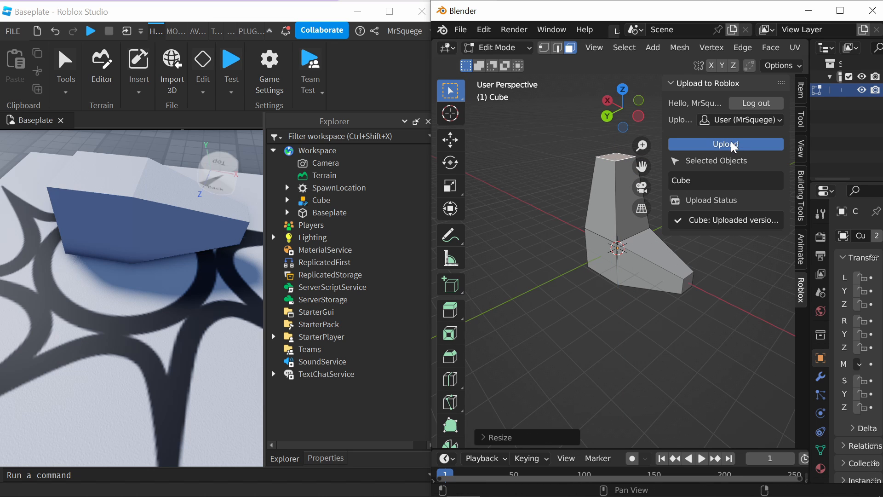
Upload the L-shaped Cube version from the Roblox panel
left_click(726, 144)
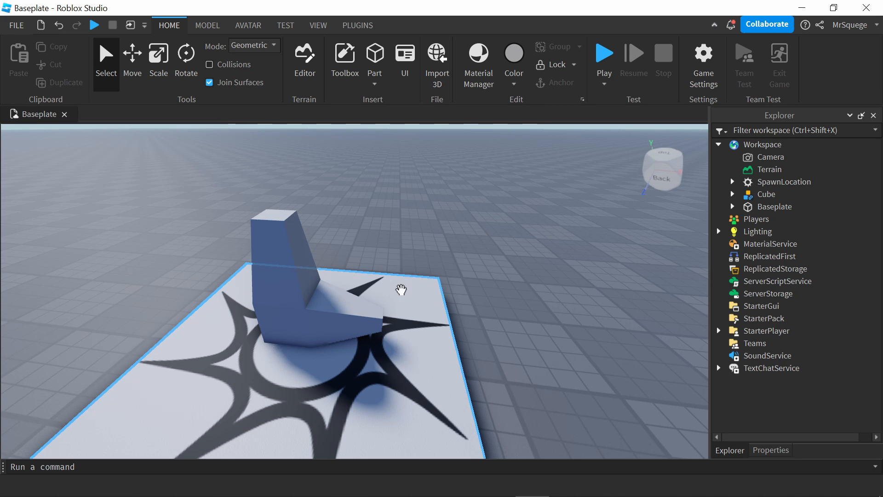
Select the L-shaped Cube model, expand its contents and scroll through its mesh part's properties
left_click(767, 194)
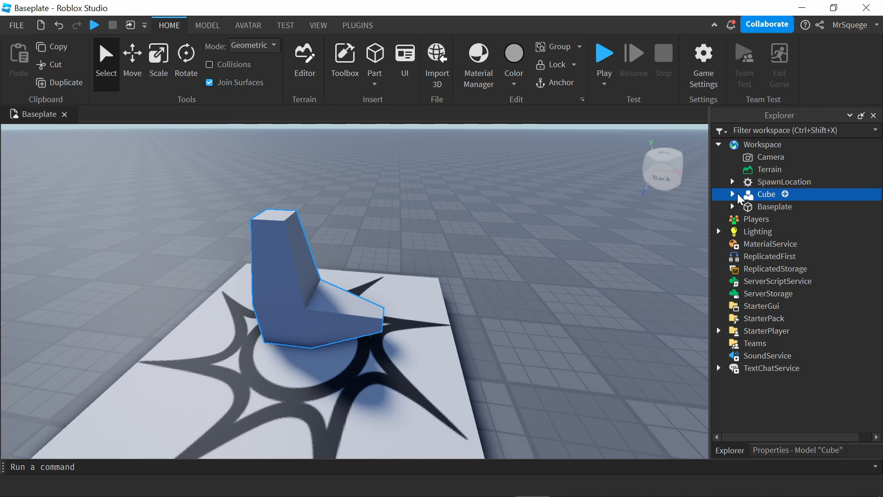
left_click(732, 194)
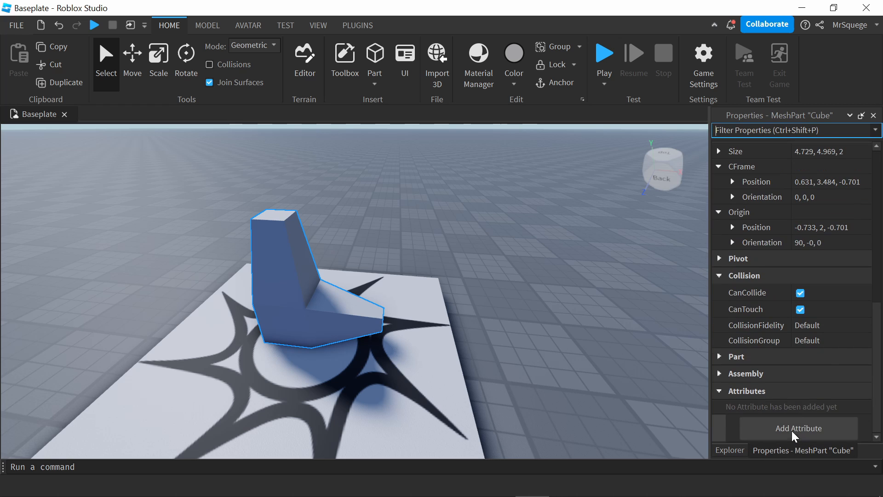
scroll("down", 3)
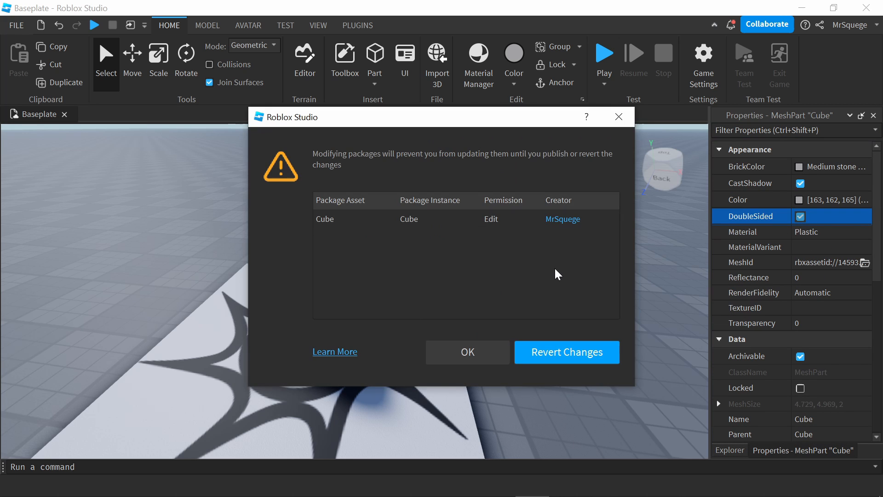
mouse_move(558, 266)
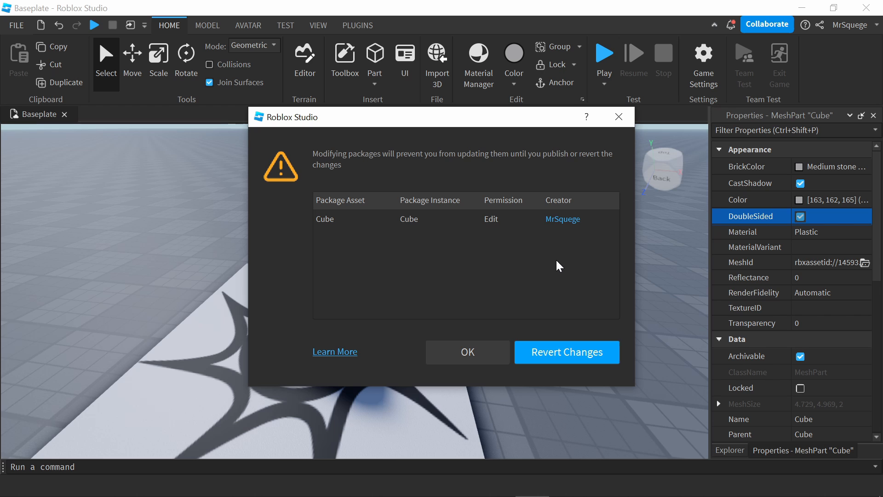
mouse_move(553, 255)
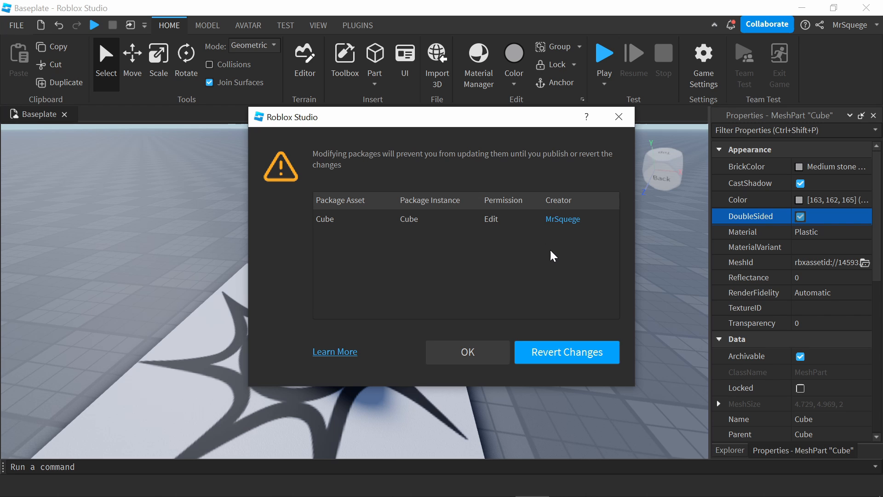
mouse_move(543, 245)
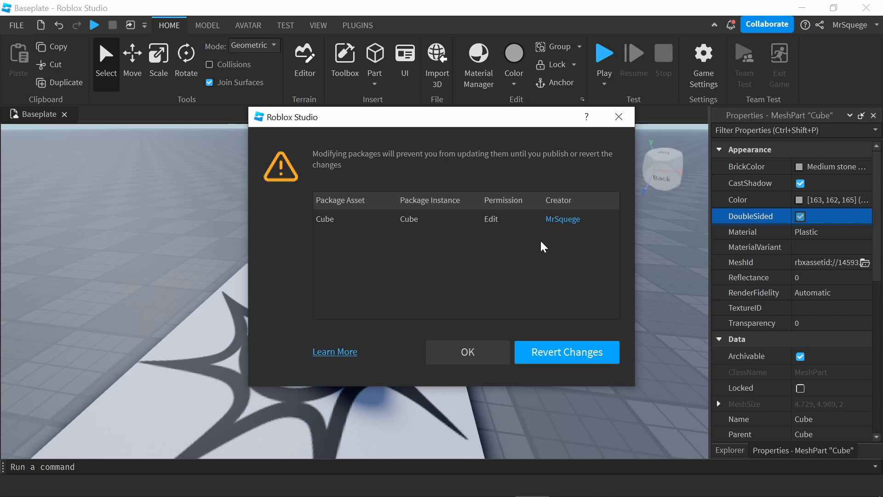
mouse_move(538, 242)
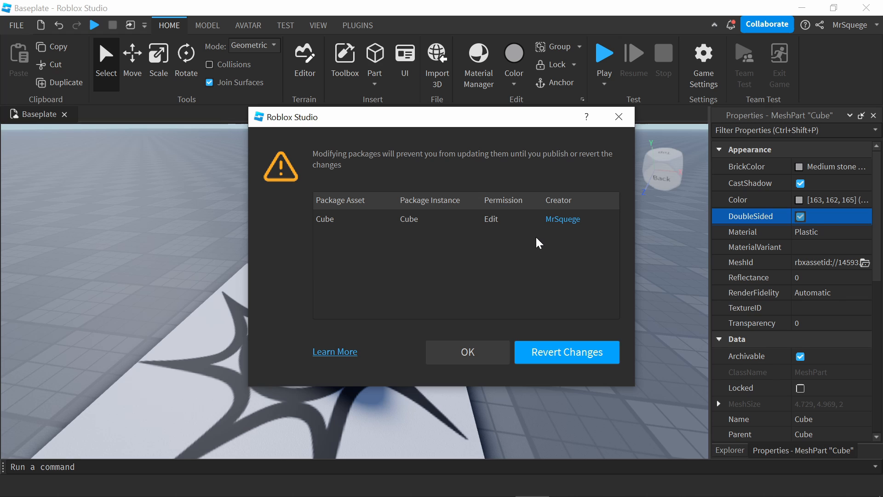
mouse_move(593, 274)
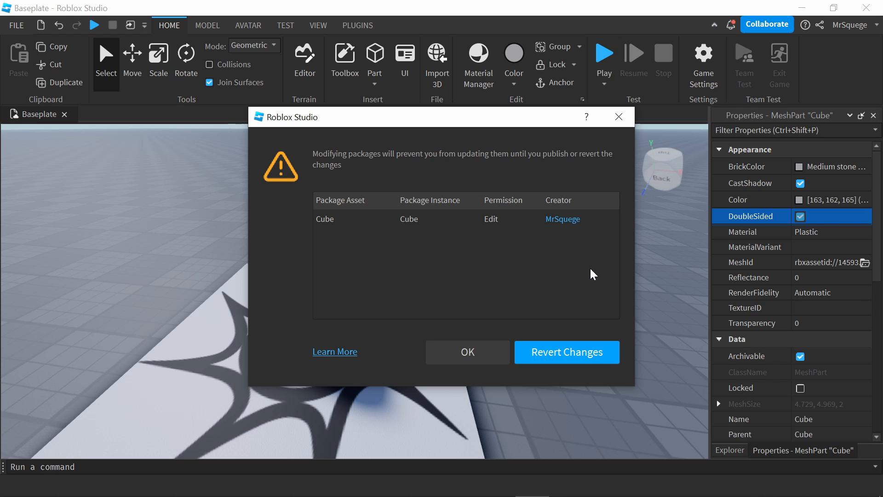